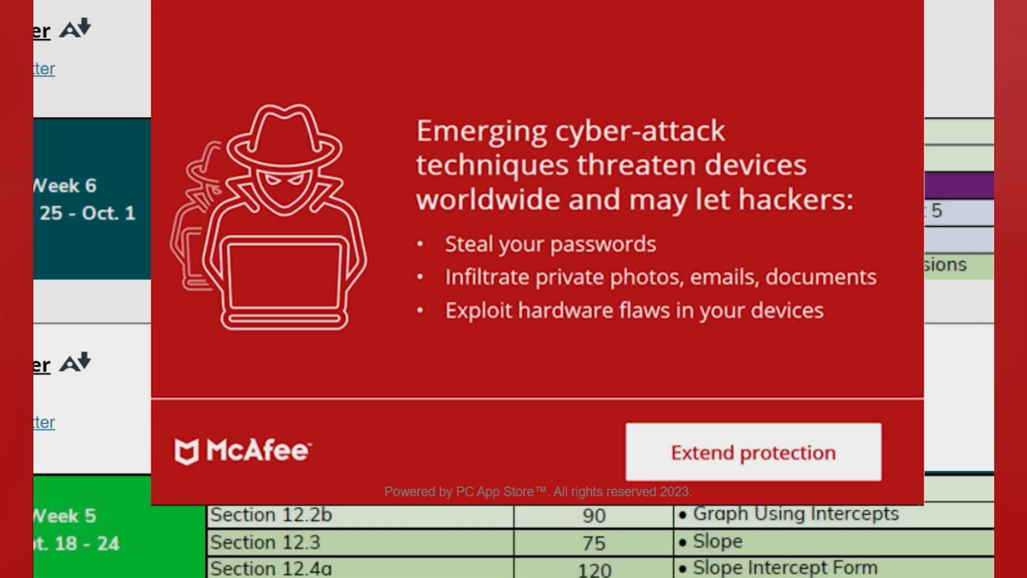
# Launch the MCPR removal tool and reach its welcome screen describing full McAfee component removal
pyautogui.click(751, 451)
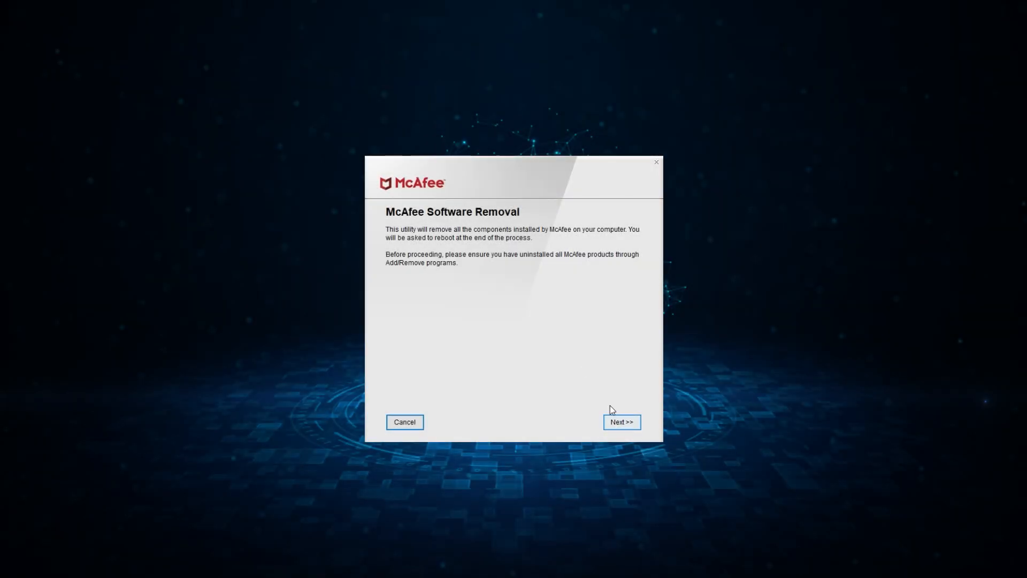
pyautogui.click(620, 421)
pyautogui.write('app')
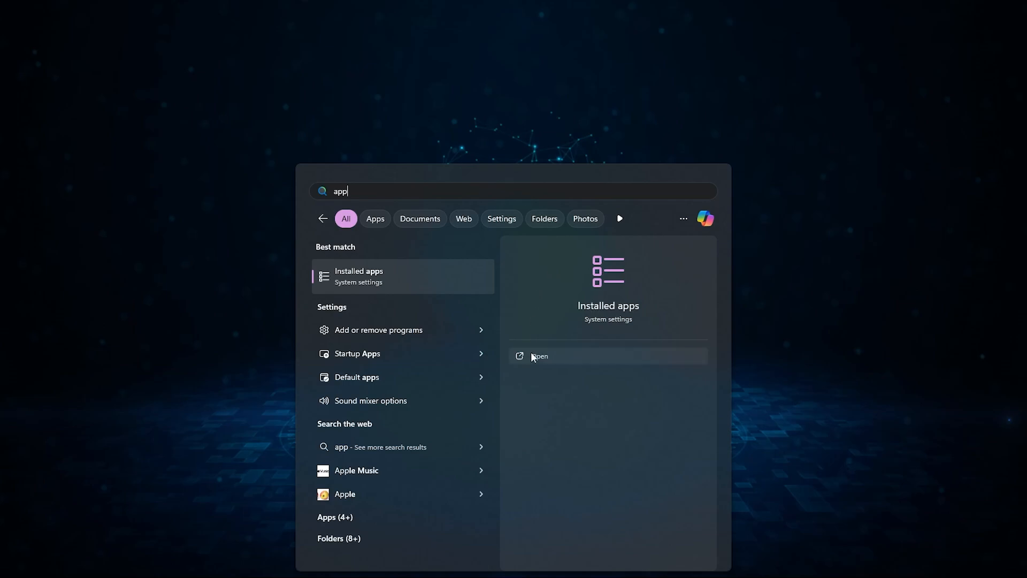
# Locate McAfee 1.23.177.1 in Installed apps and start its uninstall, bringing up the confirmation prompt
pyautogui.click(539, 355)
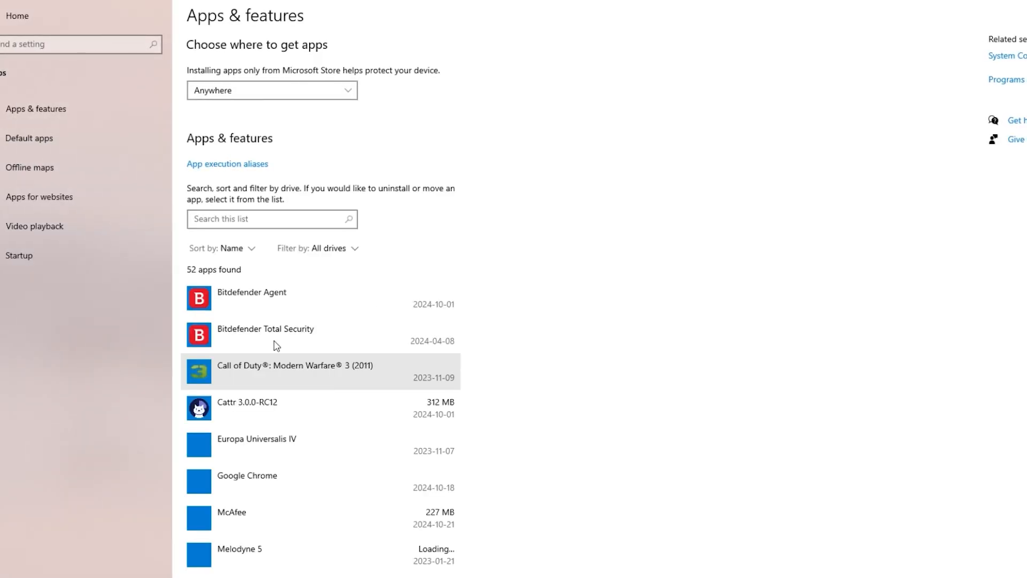
pyautogui.scroll(-3)
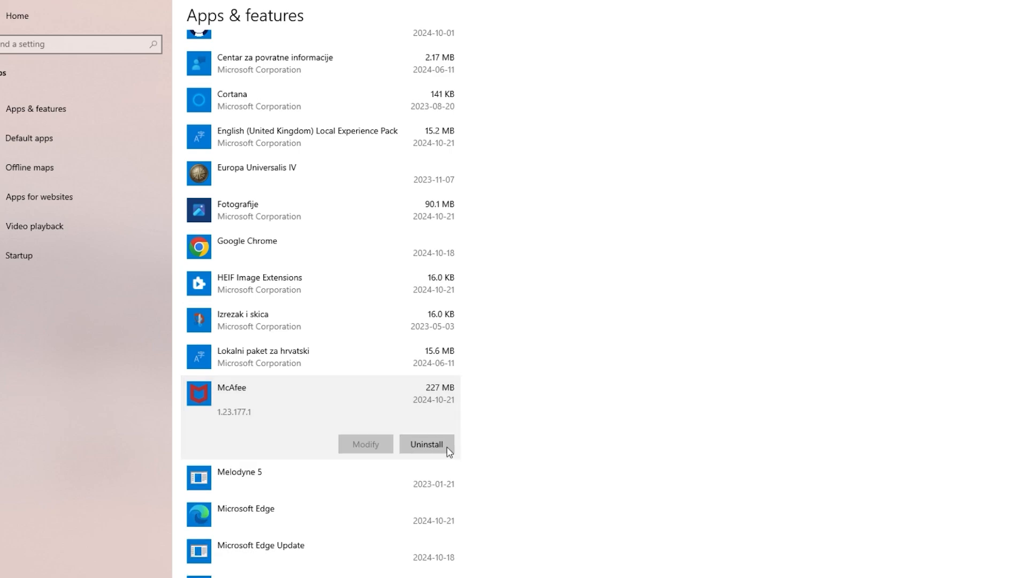
pyautogui.click(426, 444)
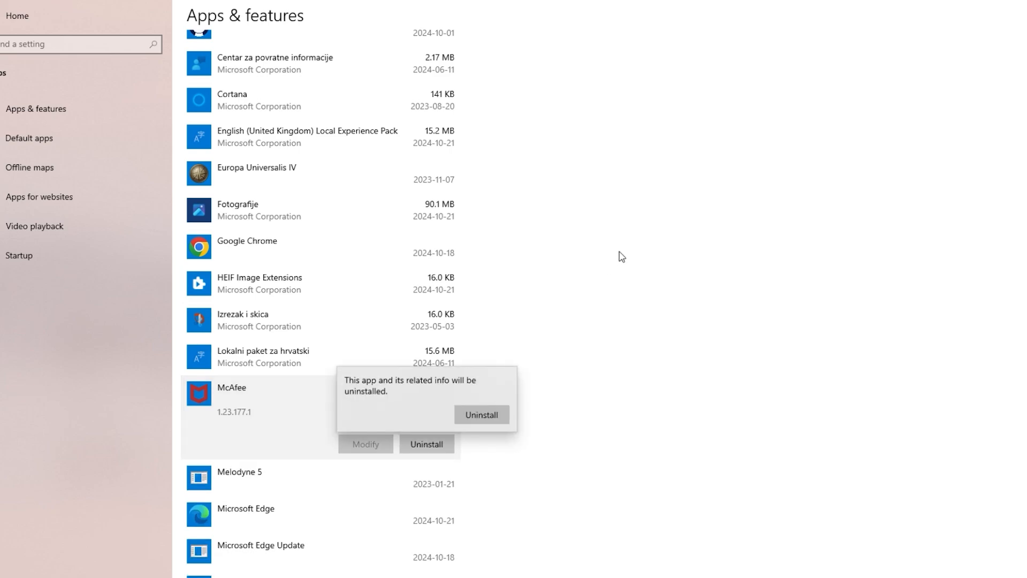
pyautogui.moveTo(633, 259)
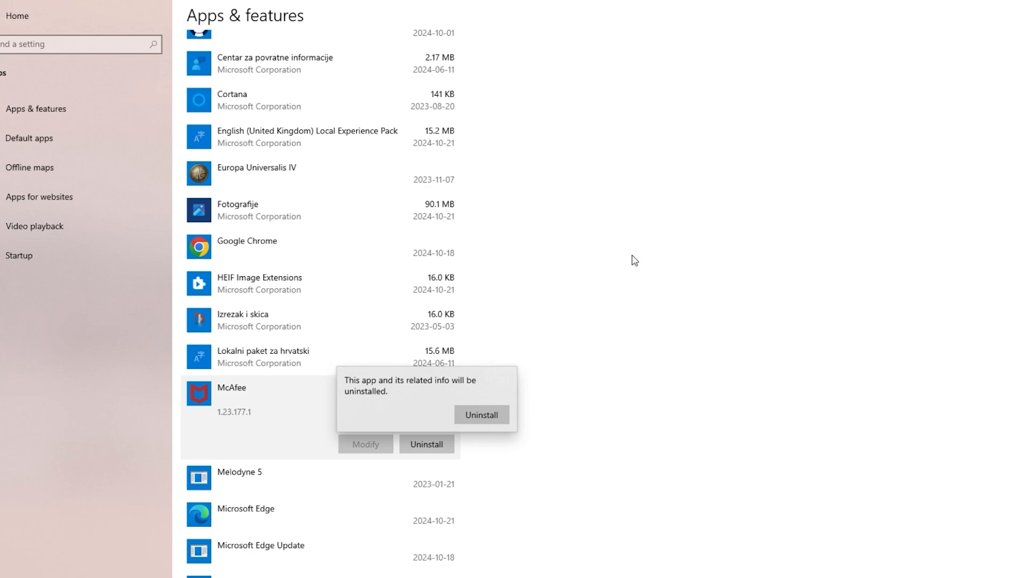
pyautogui.moveTo(629, 263)
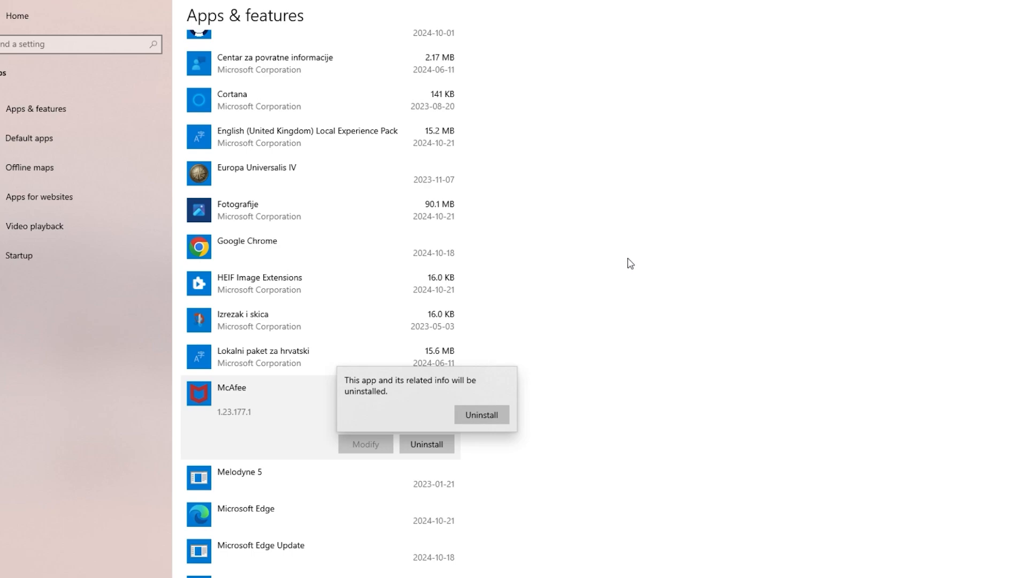
pyautogui.moveTo(555, 271)
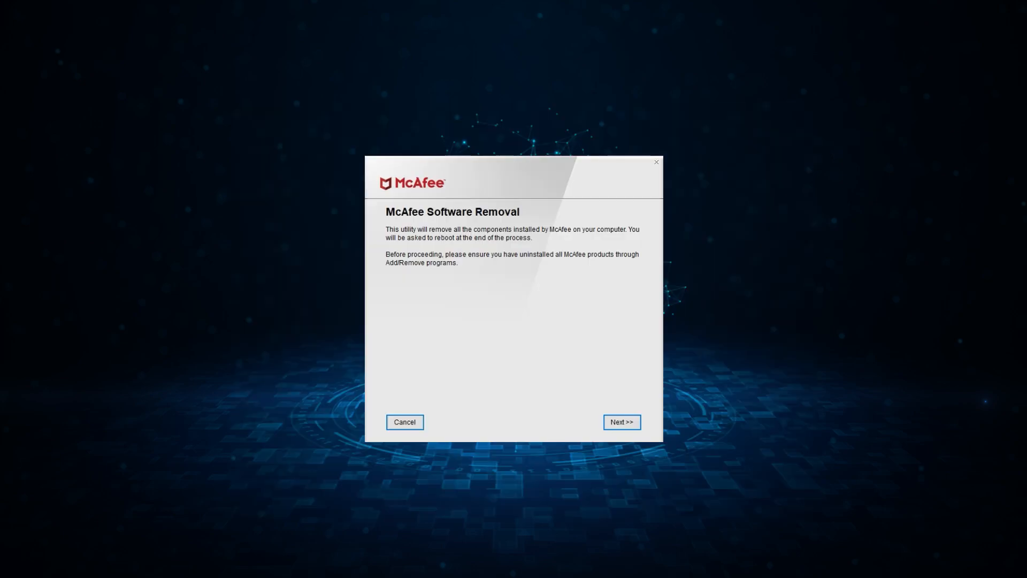
pyautogui.moveTo(619, 278)
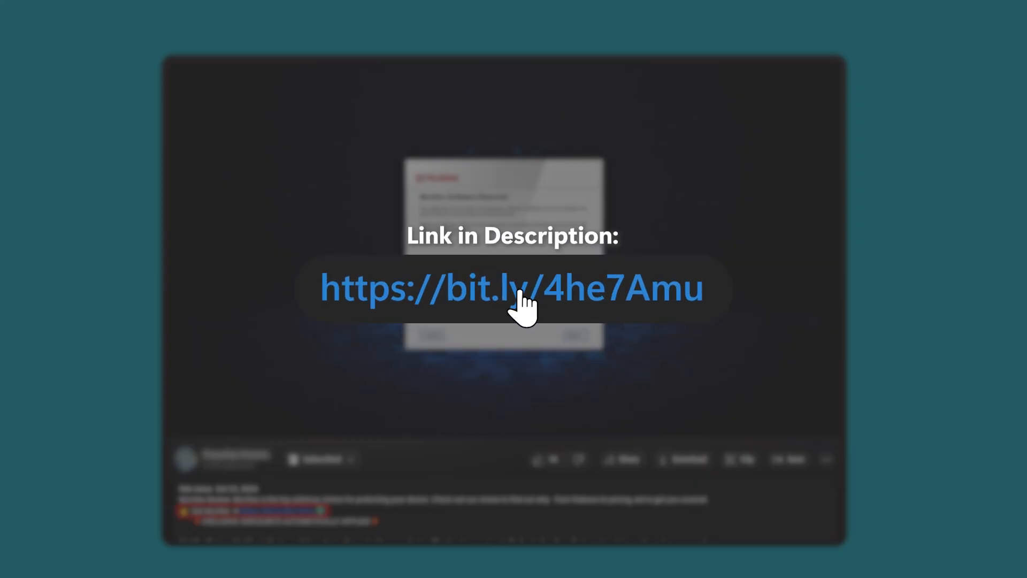
pyautogui.moveTo(616, 367)
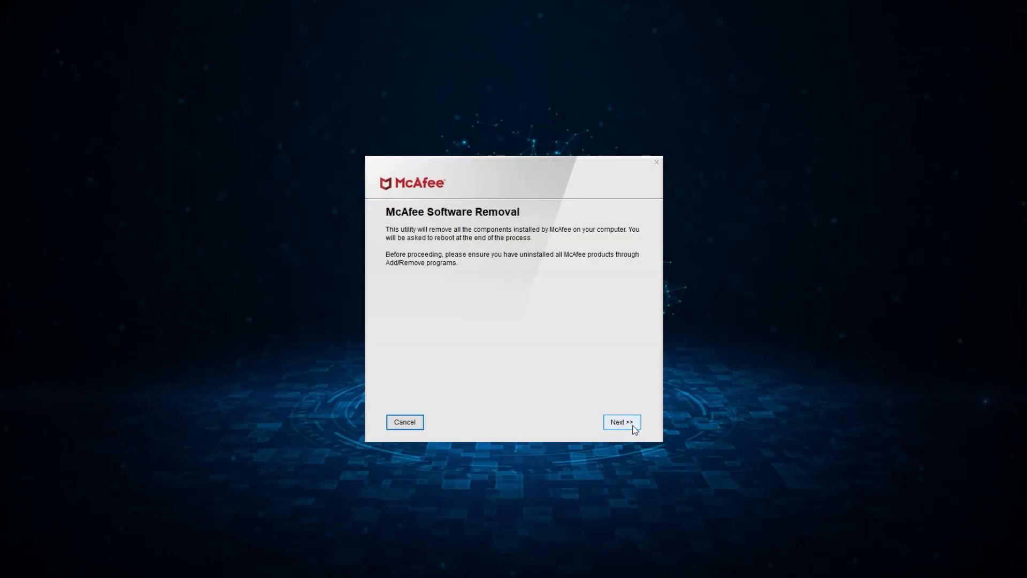
# Agree to the licence, pass the captcha validation and start McAfee product removal
pyautogui.click(620, 421)
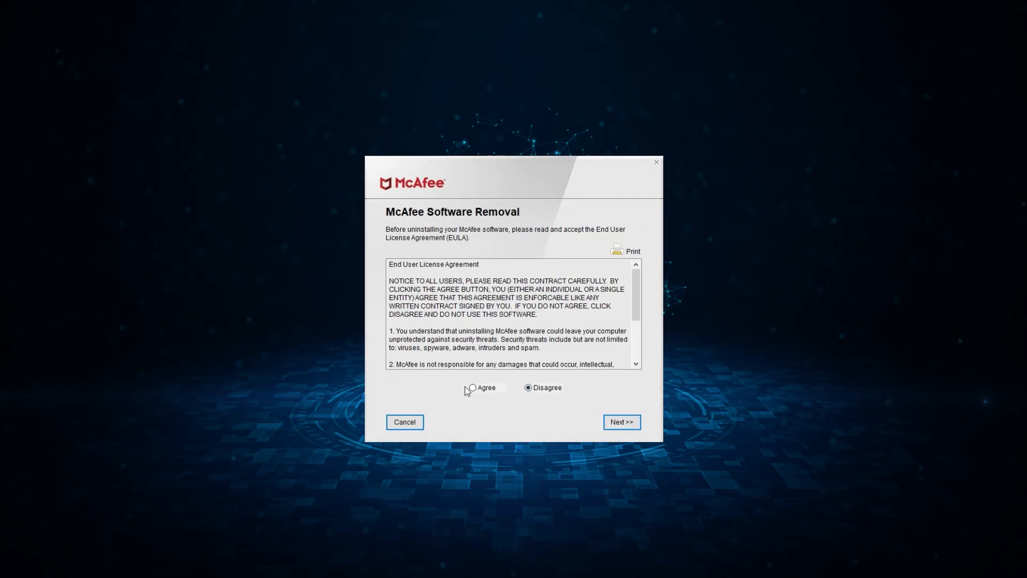
pyautogui.click(471, 387)
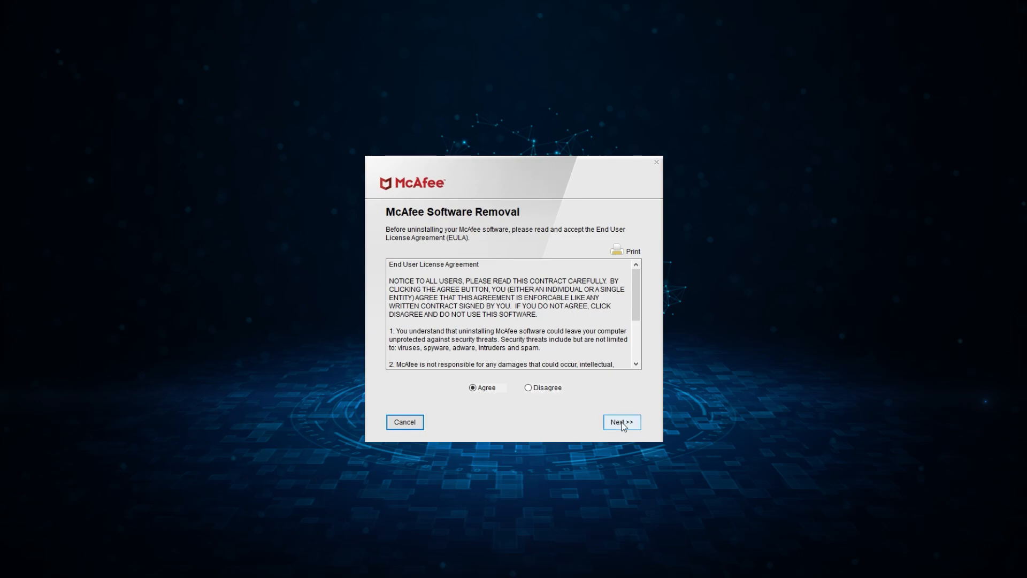
pyautogui.click(620, 421)
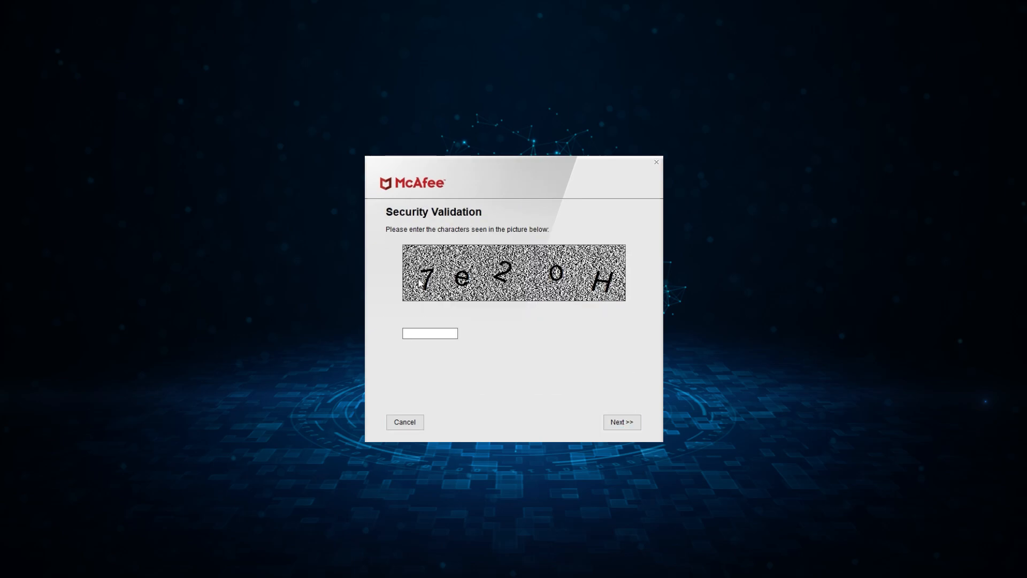
pyautogui.moveTo(410, 296)
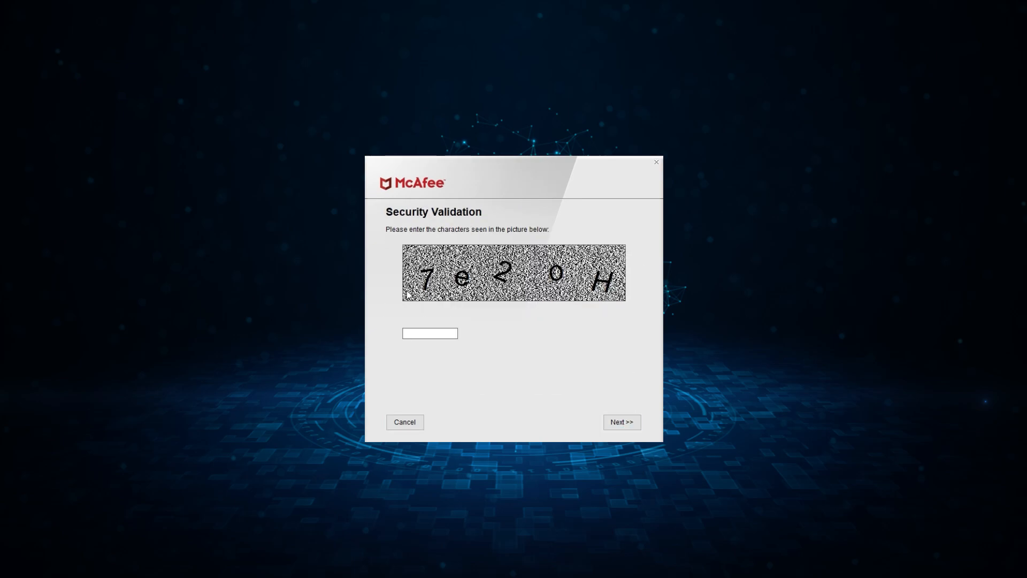
pyautogui.click(619, 422)
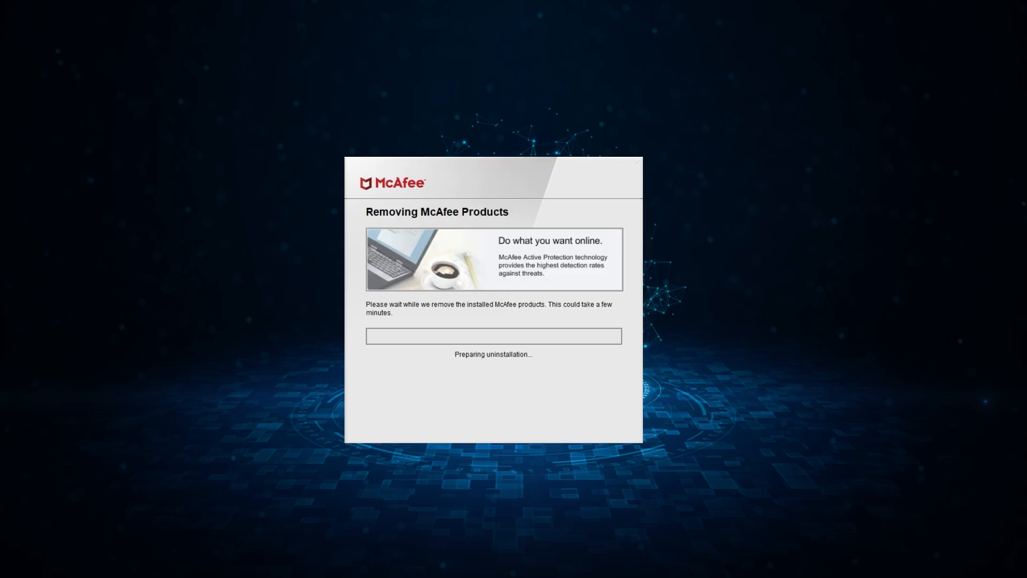
pyautogui.moveTo(481, 354)
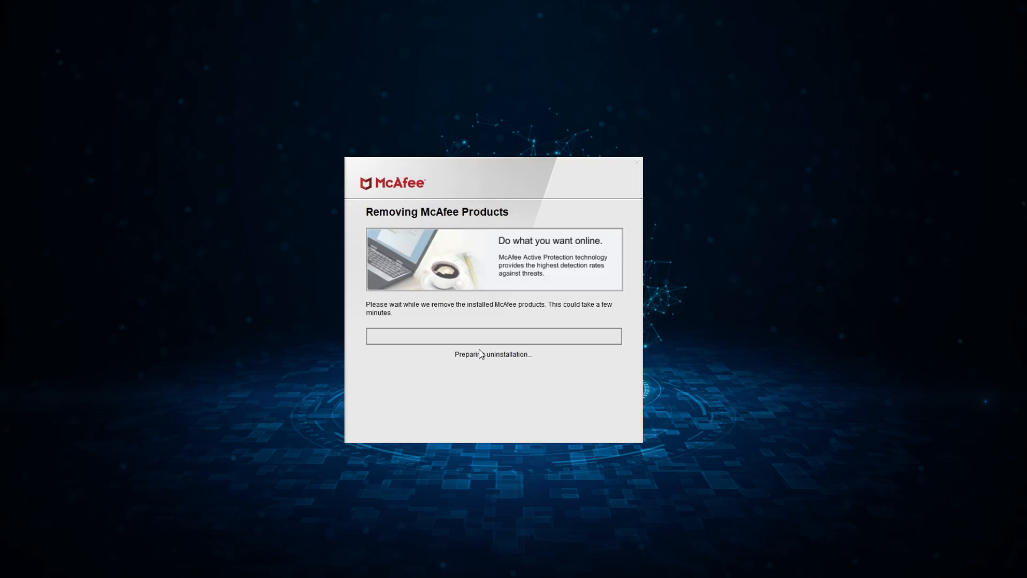
pyautogui.moveTo(550, 330)
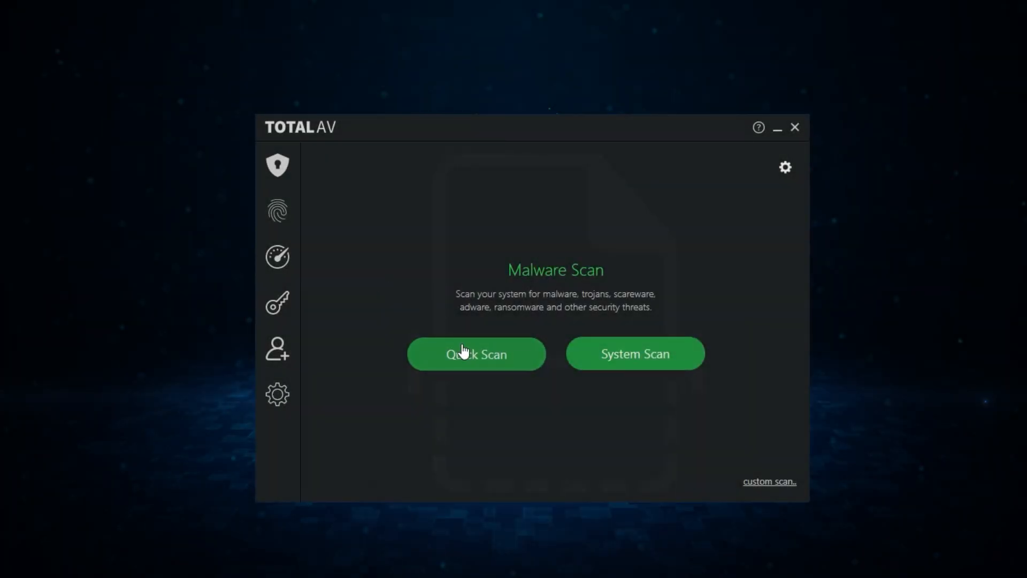
# Review custom scan's ignored folders and files, the real-time protection settings, and the empty quarantine
pyautogui.click(769, 481)
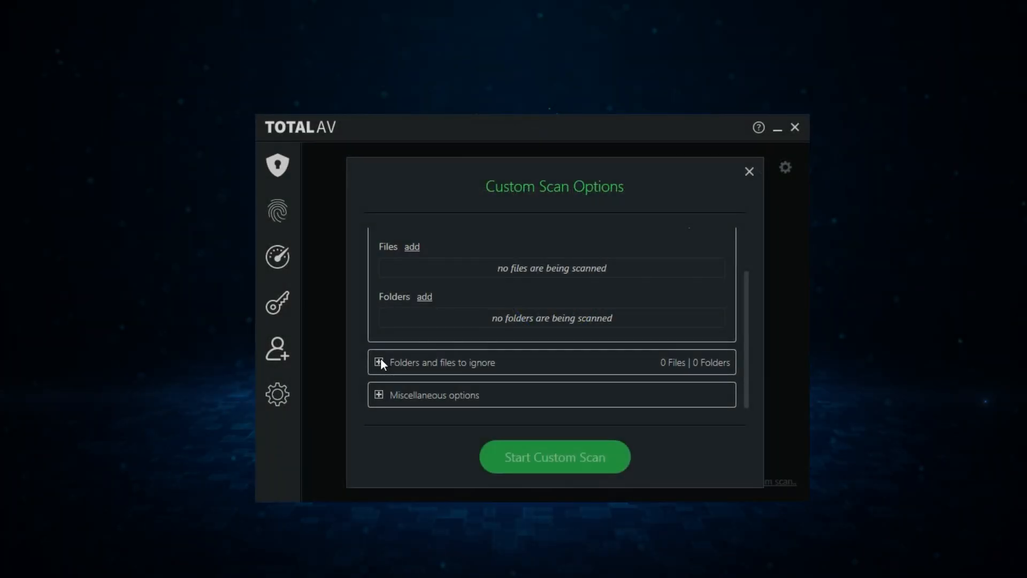
pyautogui.click(378, 363)
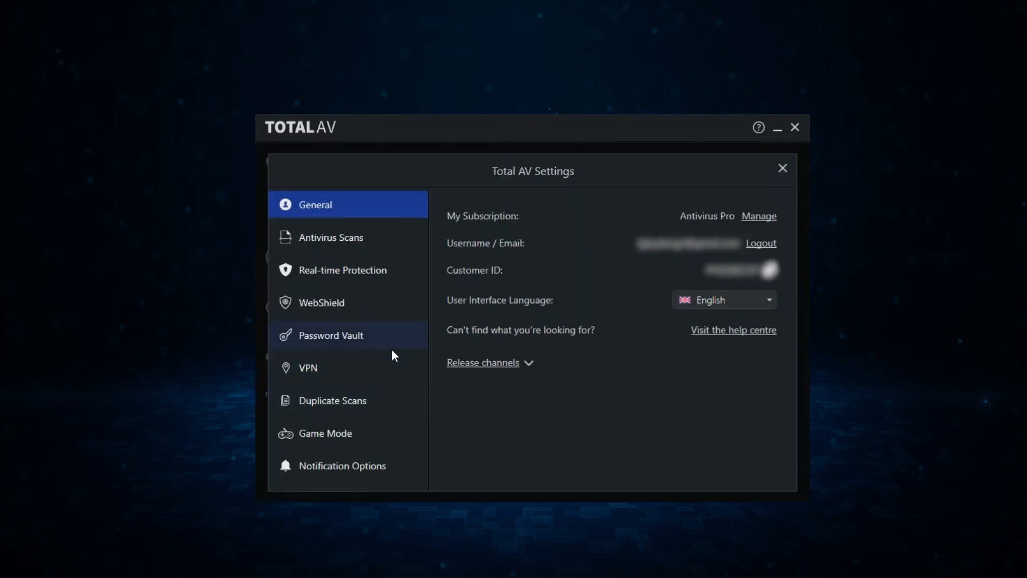
pyautogui.click(342, 270)
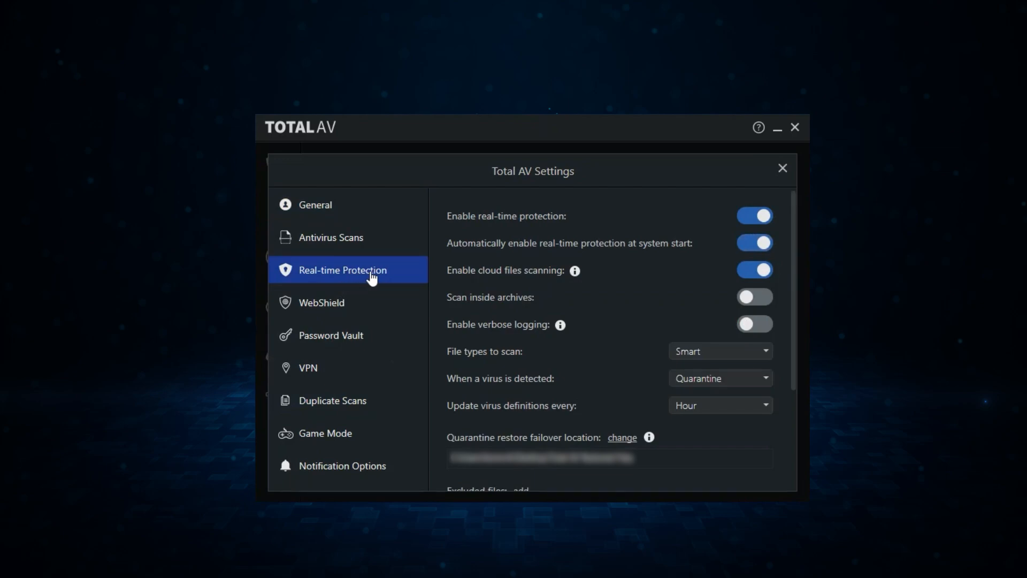
pyautogui.moveTo(731, 351)
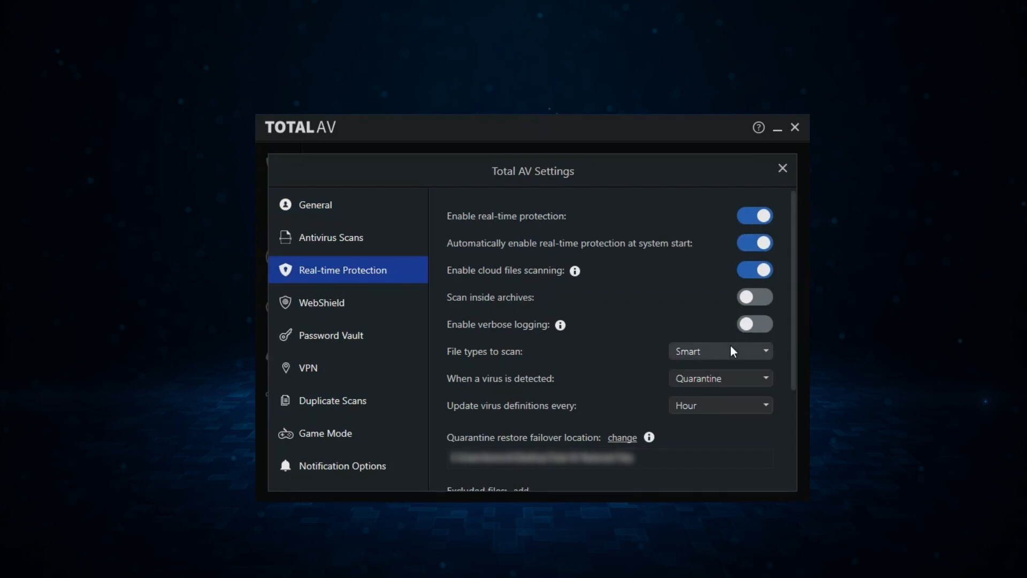
pyautogui.moveTo(701, 367)
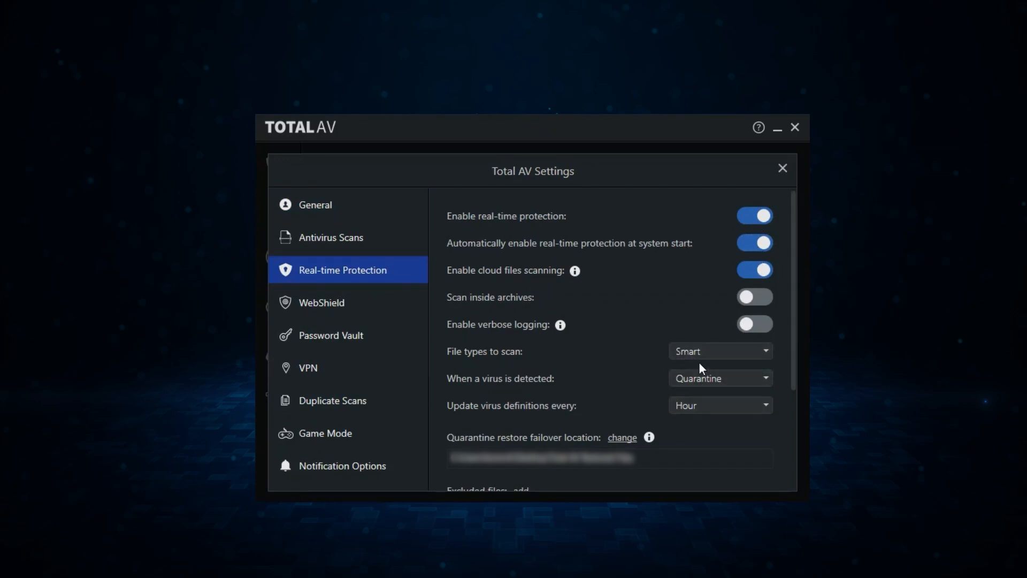
pyautogui.moveTo(758, 236)
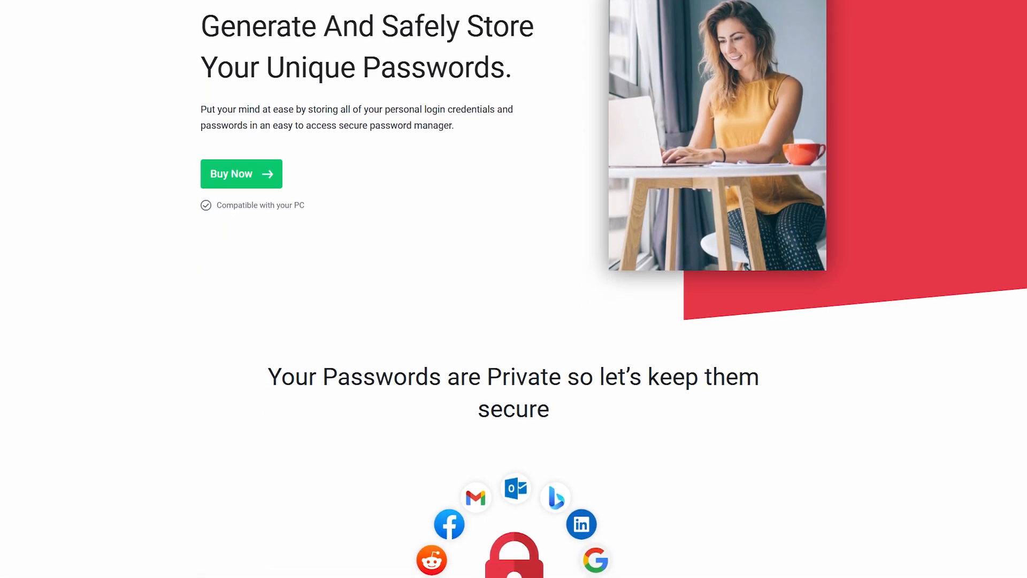
pyautogui.scroll(-3)
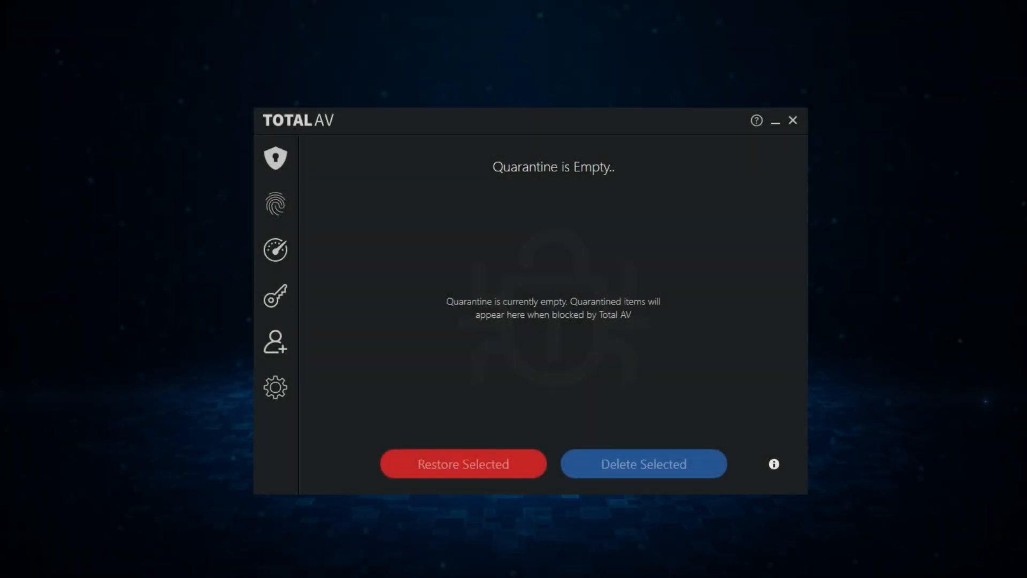
# Run a smart scan from the protection overview and note 'This is amazing!!!!!!!!!!' on the autostart results
pyautogui.click(275, 158)
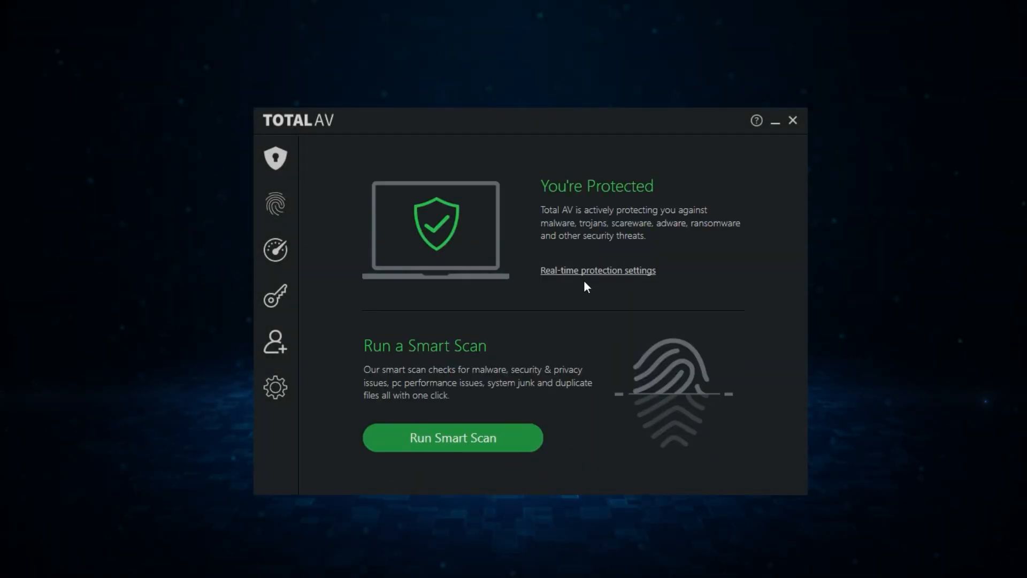
pyautogui.moveTo(409, 288)
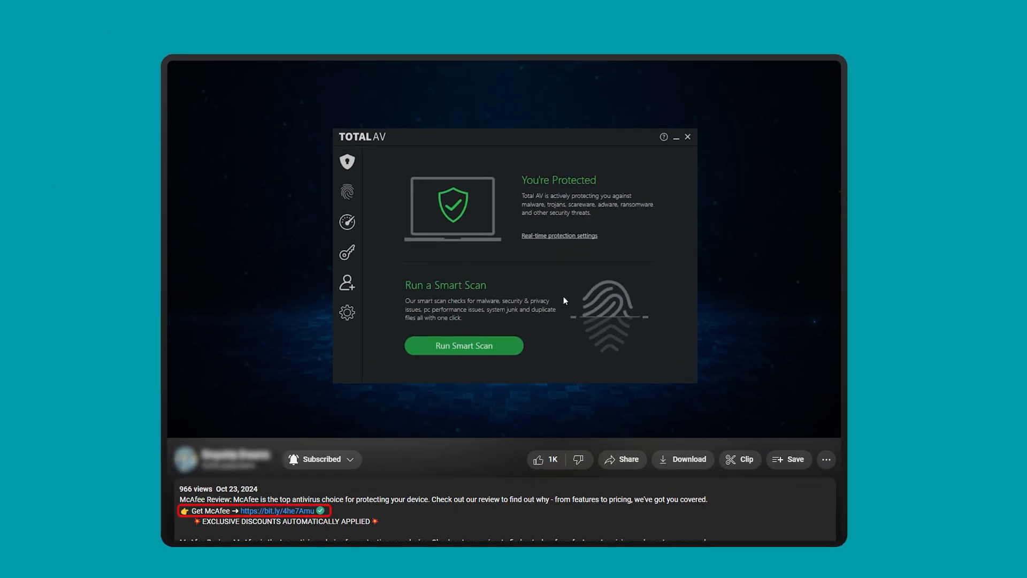
pyautogui.moveTo(347, 161)
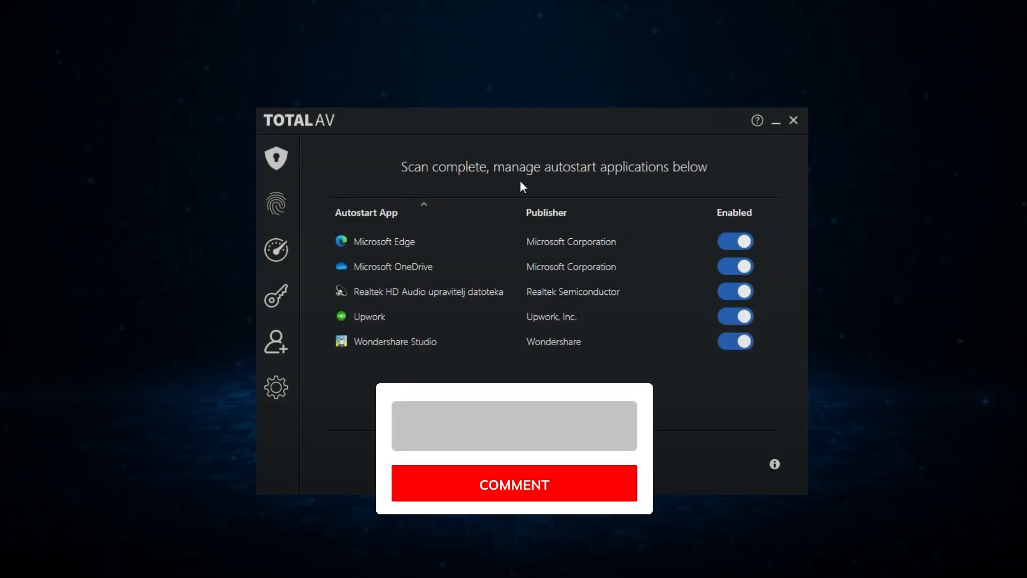
pyautogui.write('This is amazing!!!!!!!!!!')
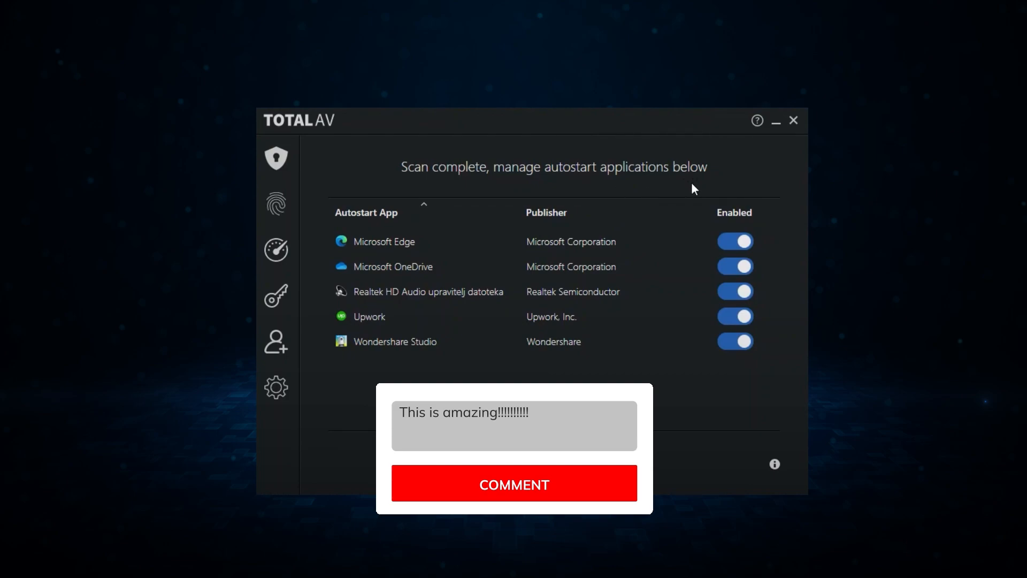